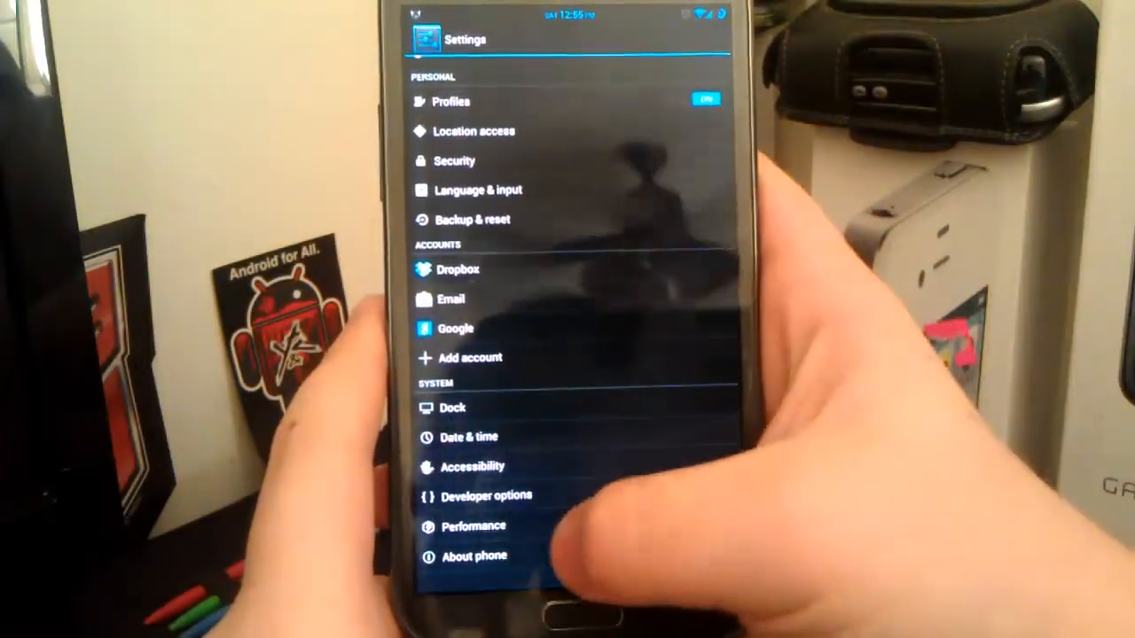
- Go into JellyBeer Settings and show the UIModes page with LCD density 213 and PhabletUI
left_click(475, 557)
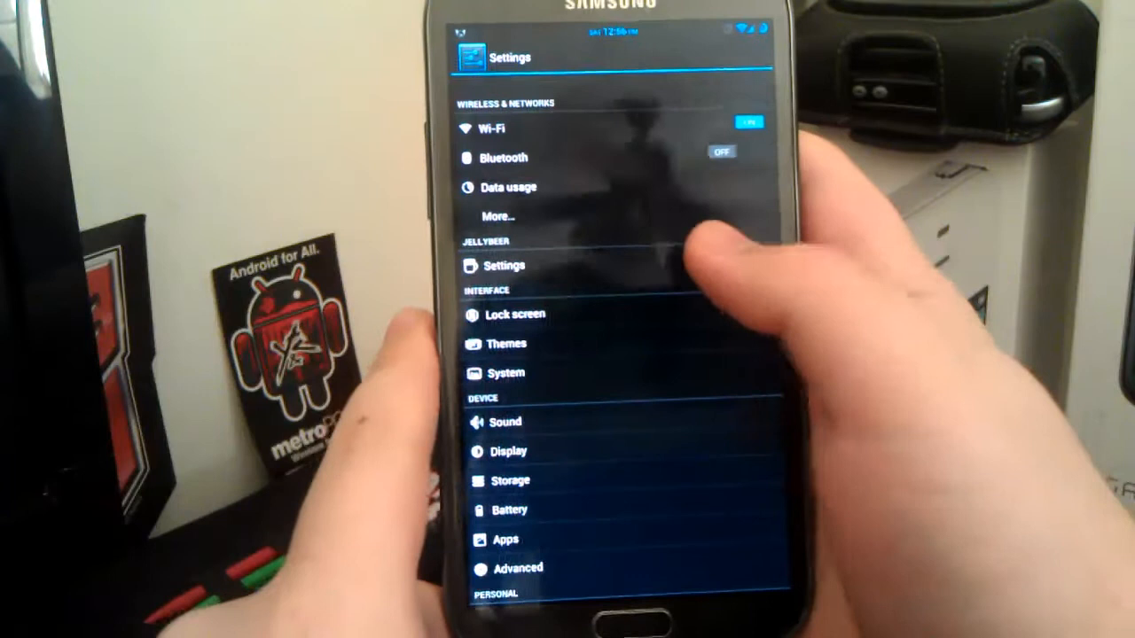
left_click(503, 266)
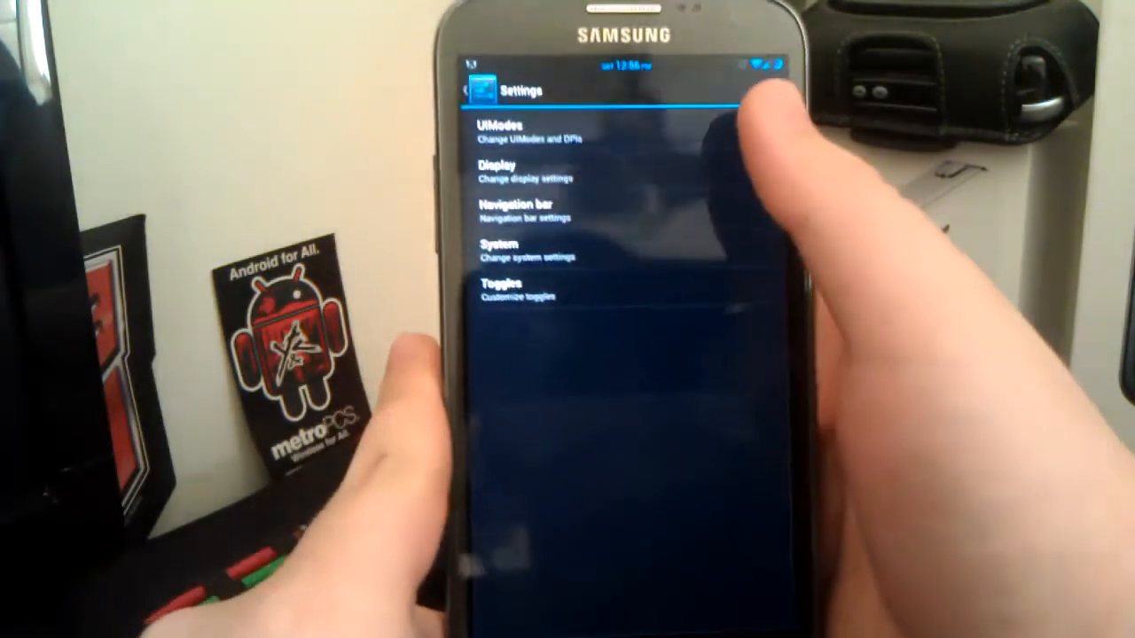
left_click(524, 131)
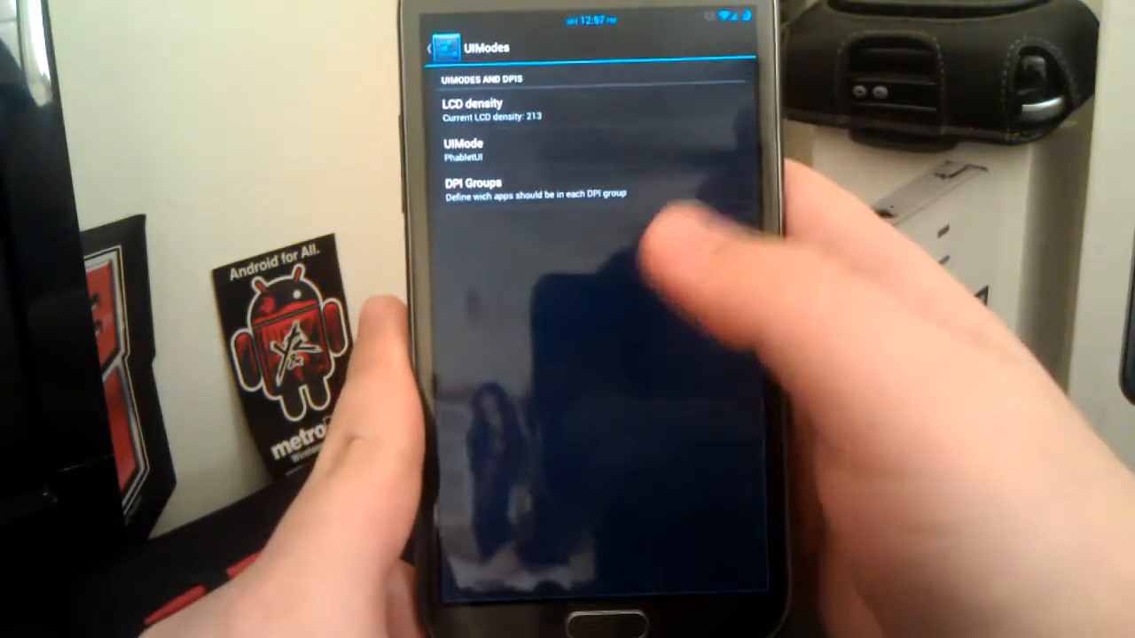
- Return to the JellyBeer Settings list and show the Display page's status bar and boot animation options
left_click(435, 49)
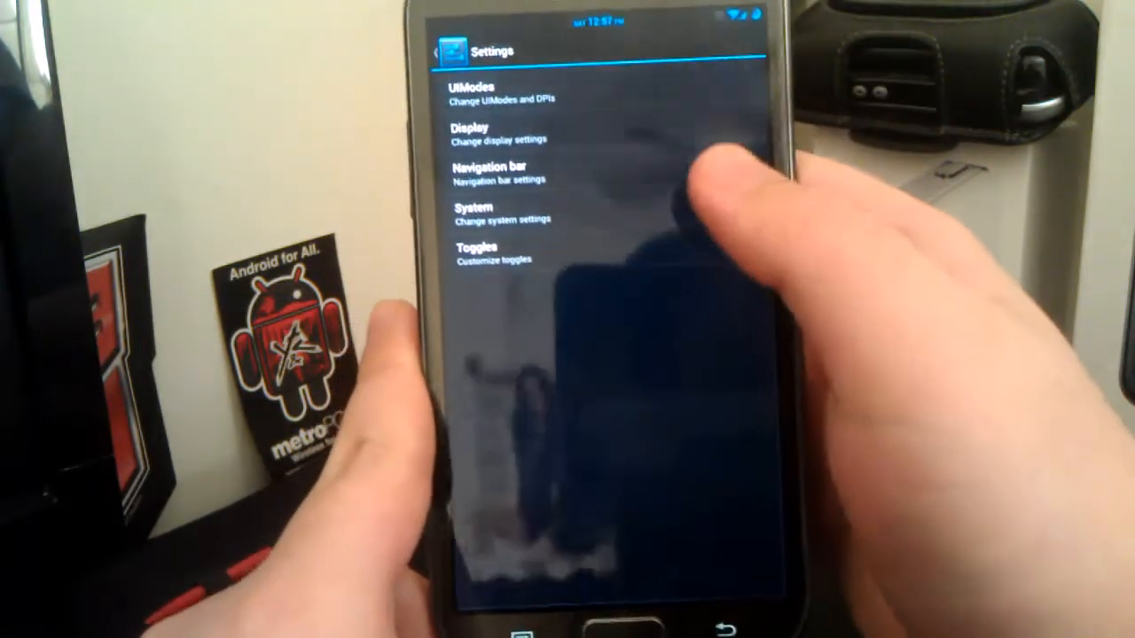
left_click(475, 131)
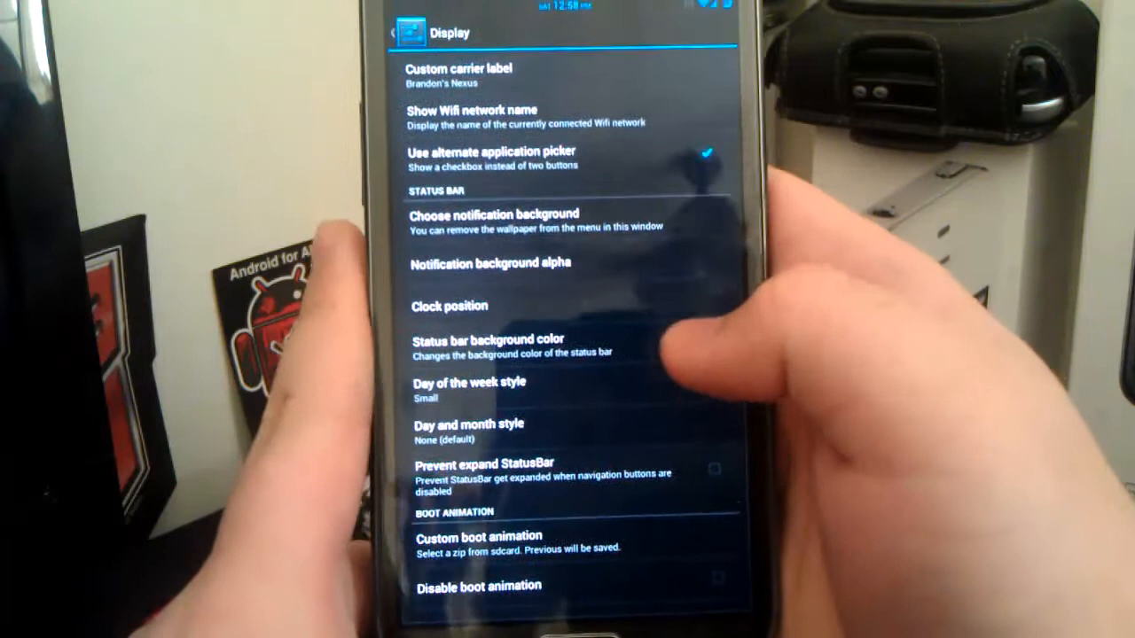
- Set the status bar background colour to white, keep Day and month style at default, and return to JellyBeer Settings
left_click(486, 344)
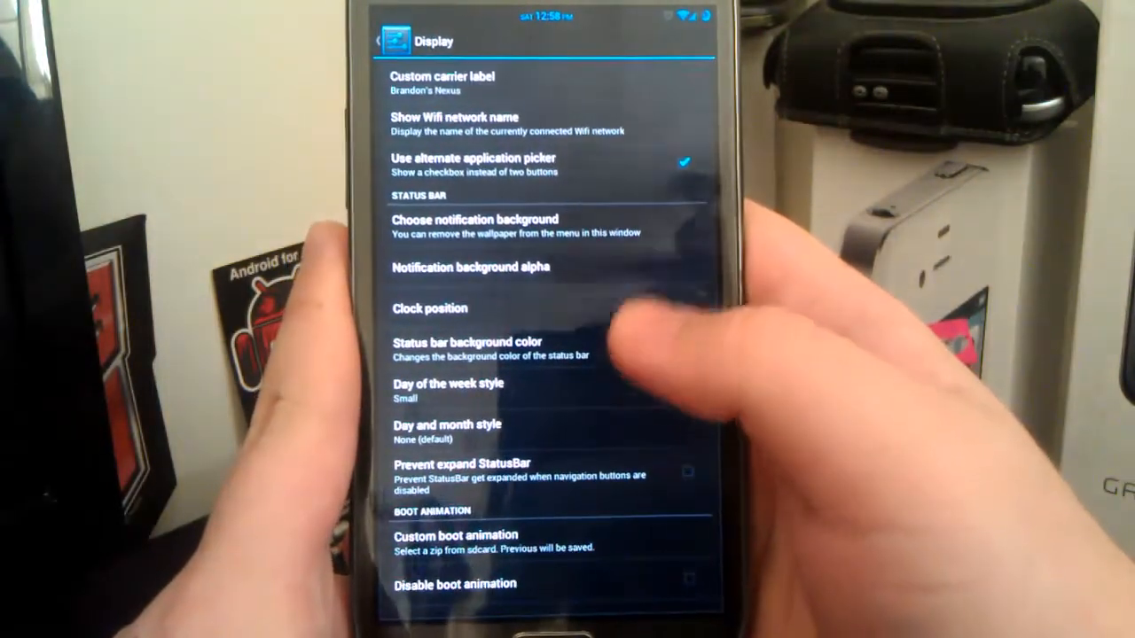
left_click(688, 346)
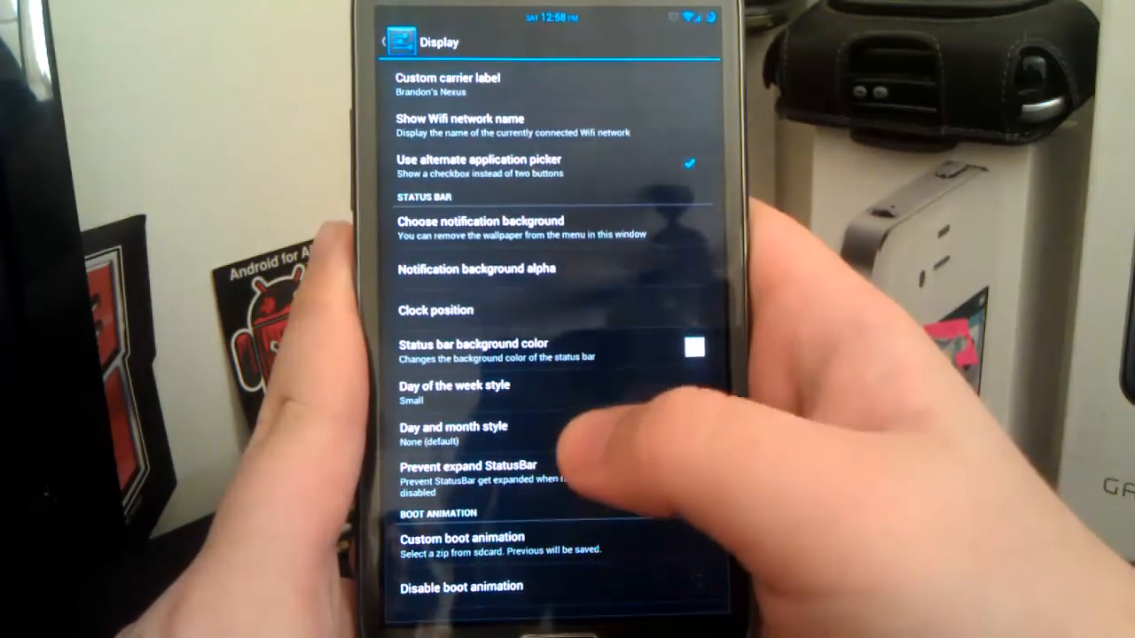
left_click(454, 433)
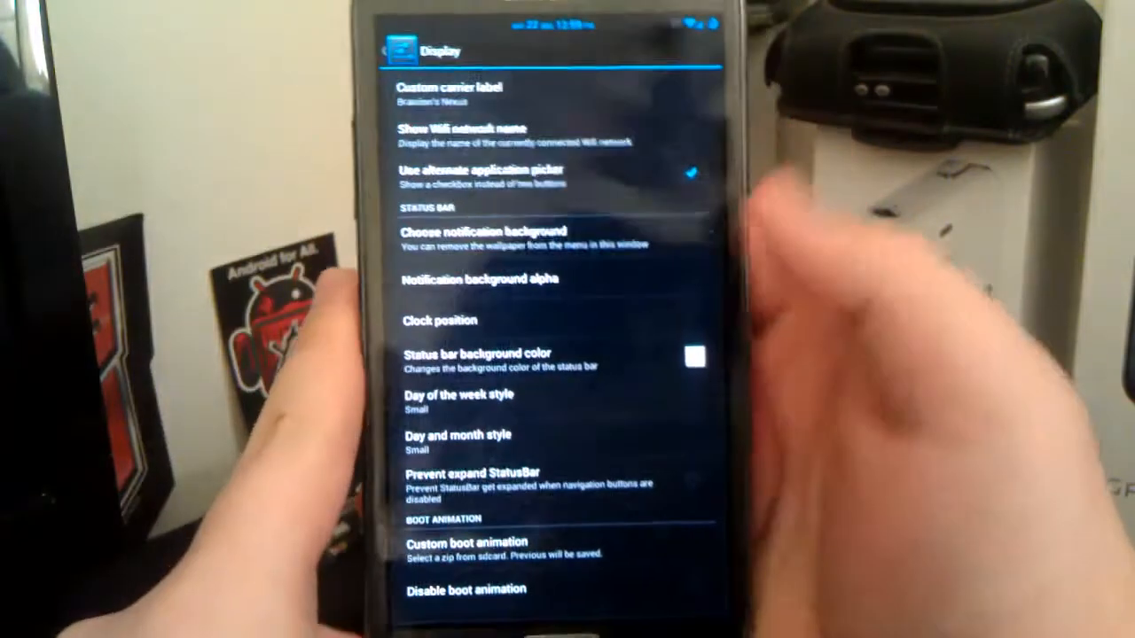
left_click(458, 441)
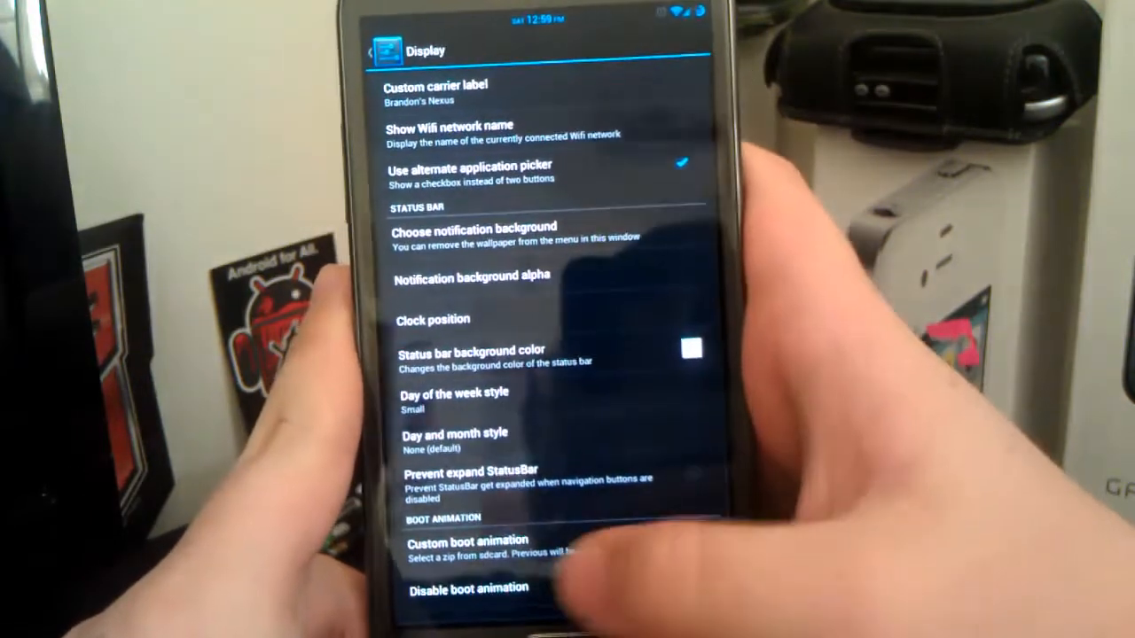
left_click(373, 50)
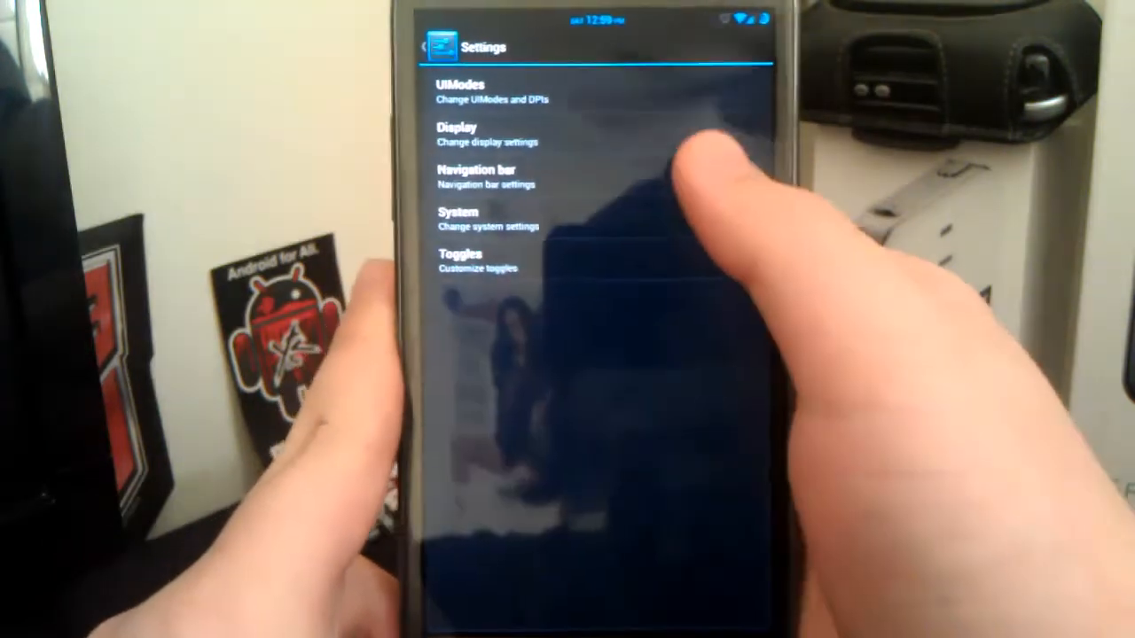
left_click(475, 177)
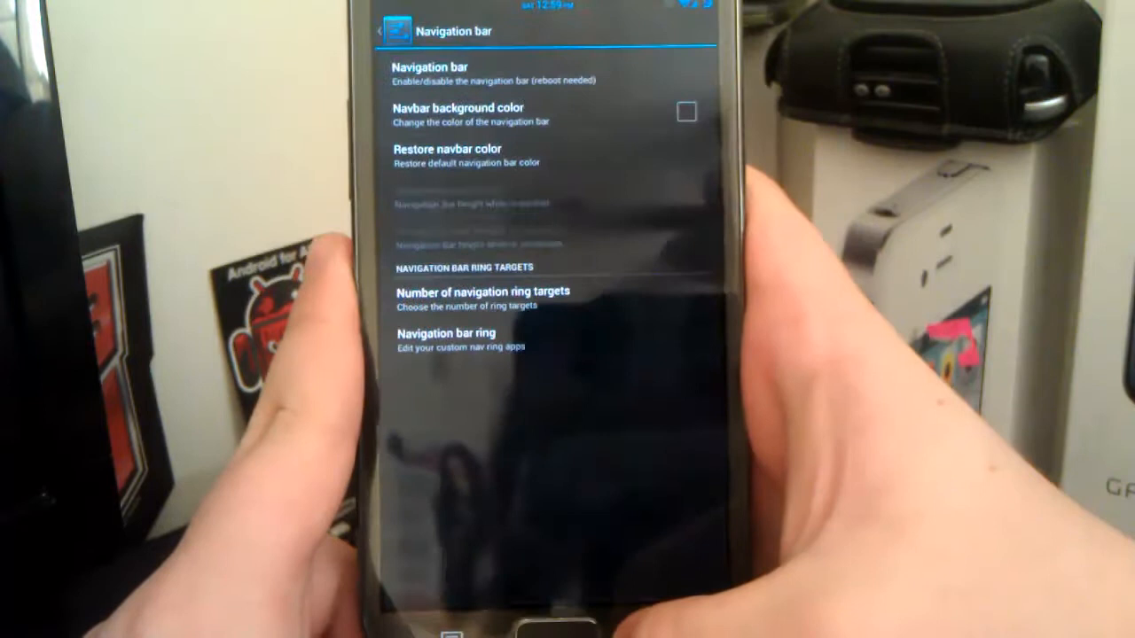
left_click(411, 31)
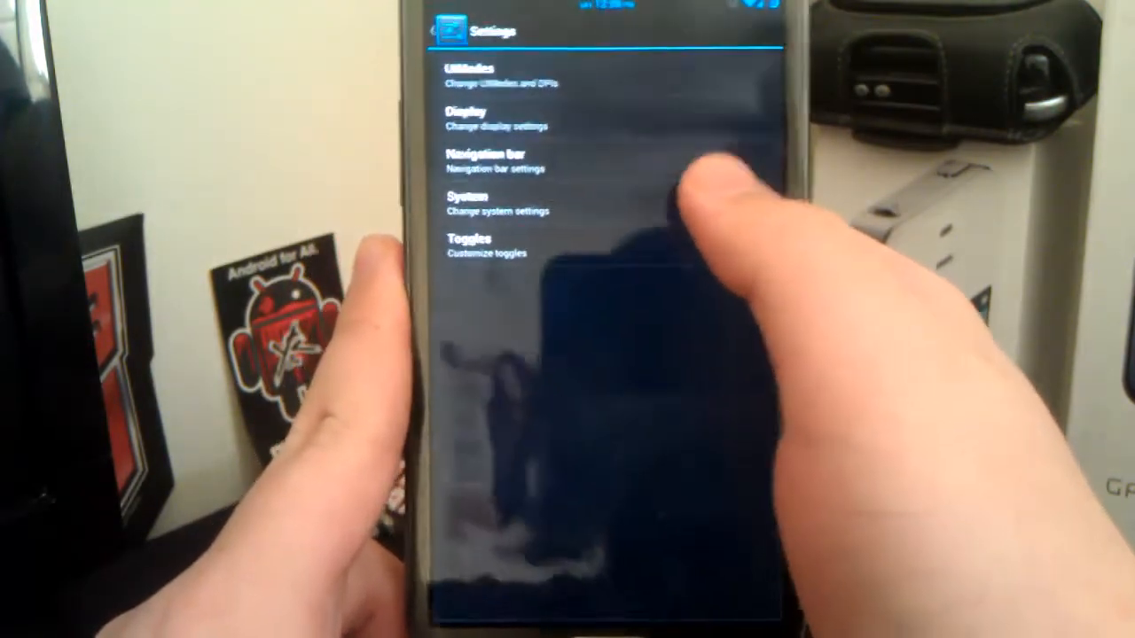
left_click(469, 202)
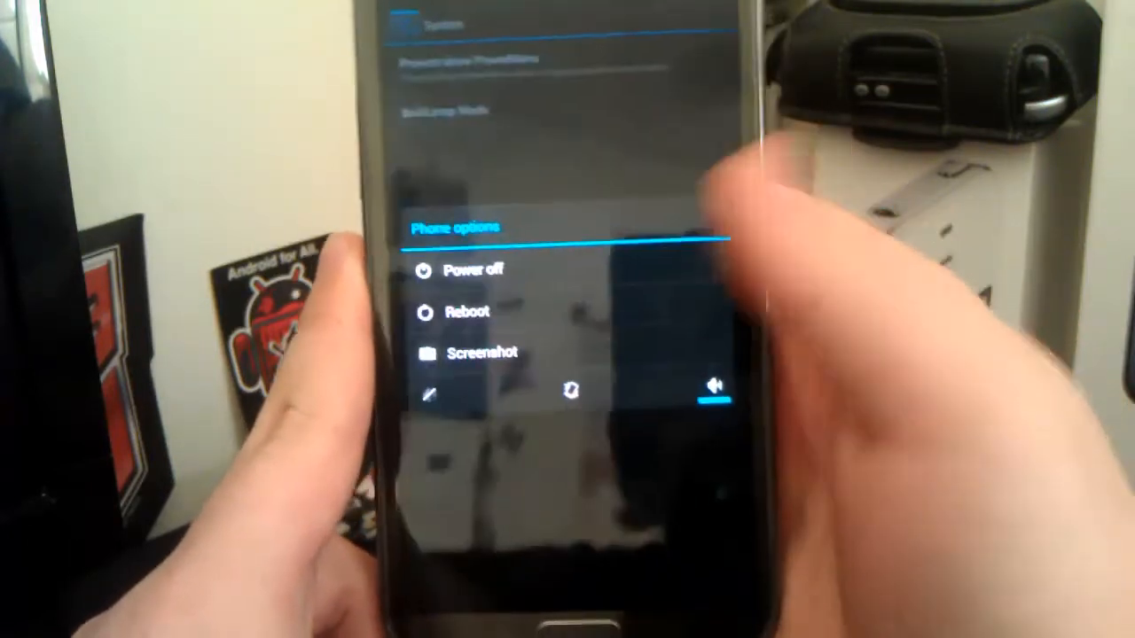
left_click(465, 312)
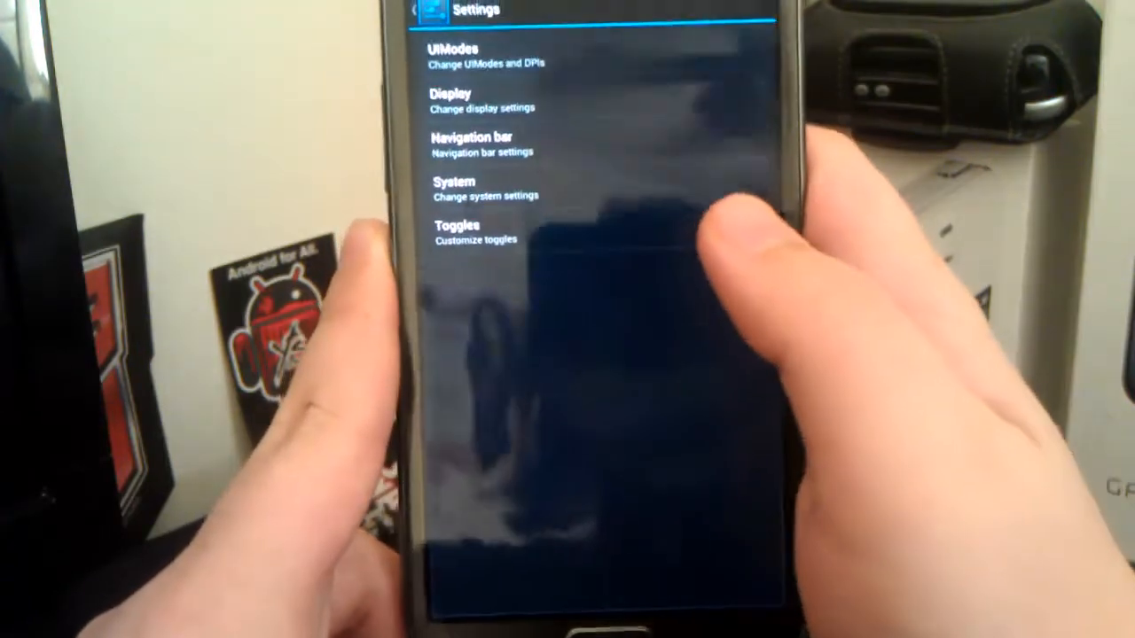
- Under Statusbar Toggles enable Airplane Mode, Vibrate and Silent alongside Wi-Fi, then return to main Settings
left_click(458, 230)
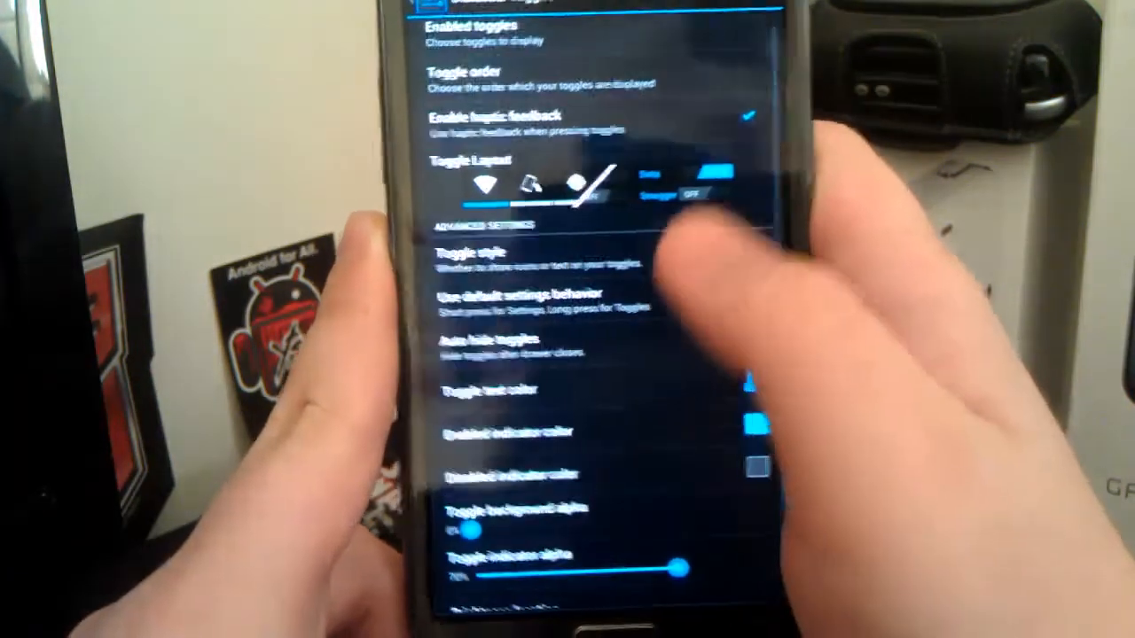
left_click(482, 174)
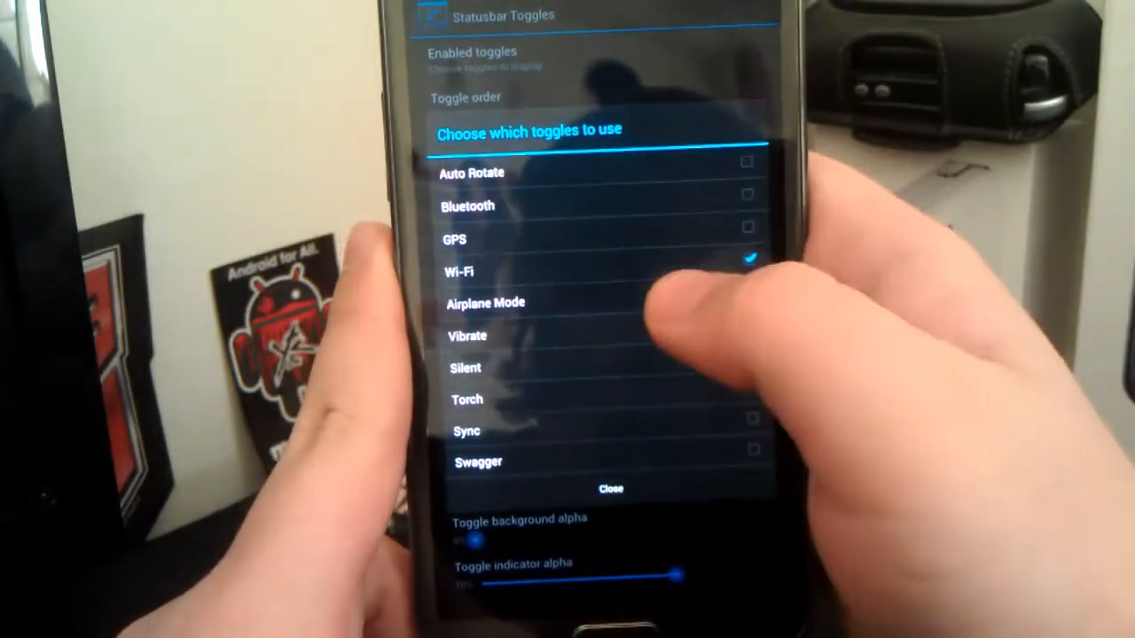
left_click(749, 302)
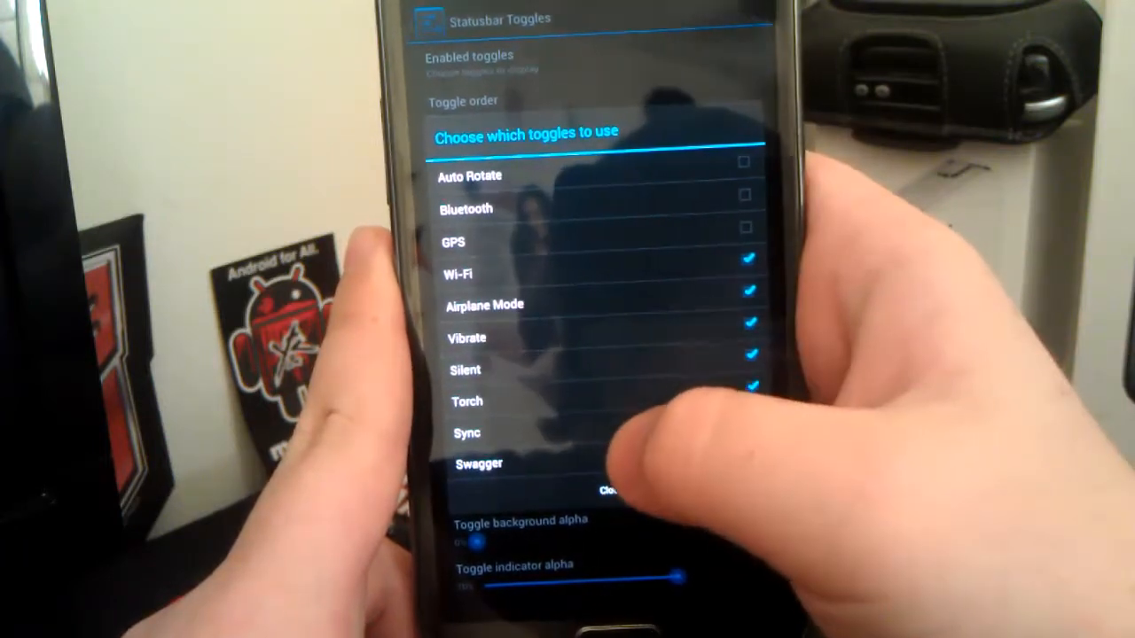
left_click(606, 490)
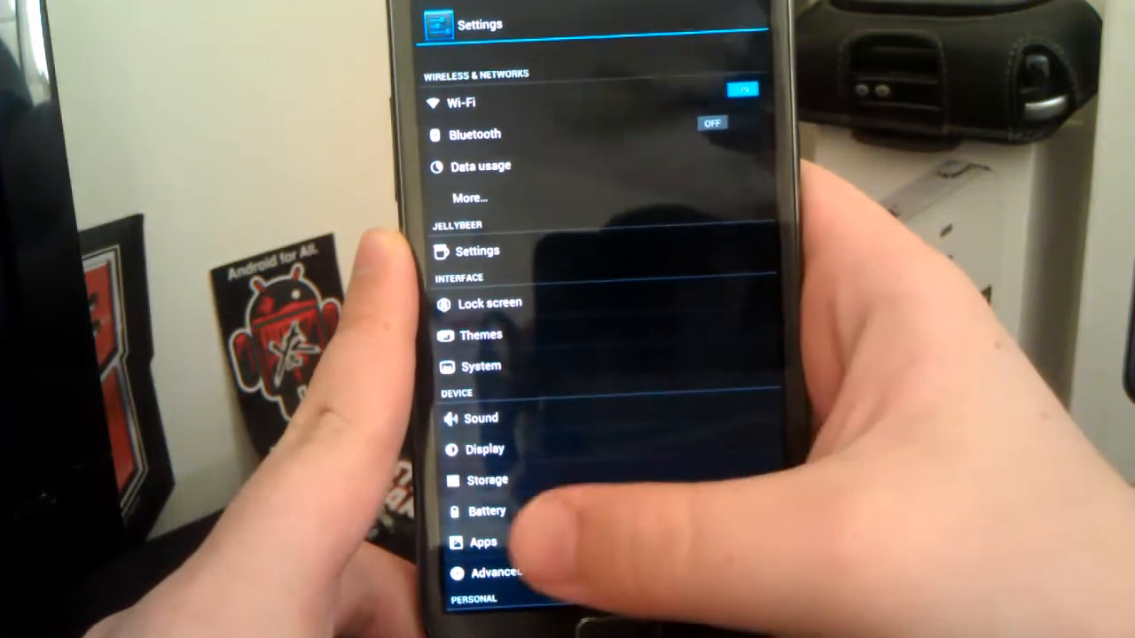
left_click(496, 305)
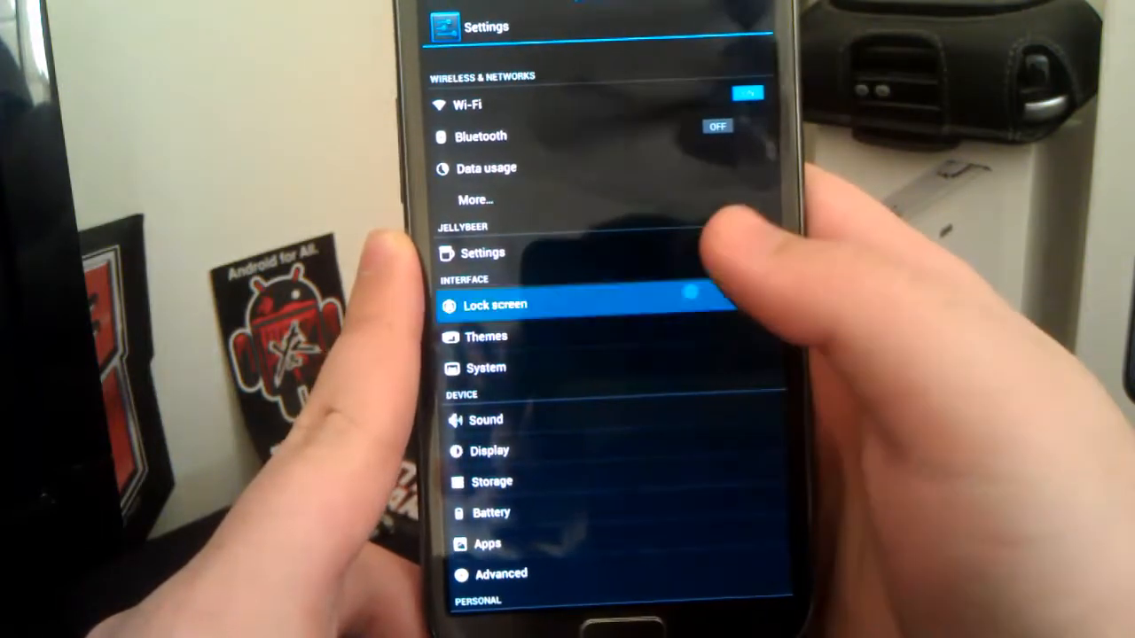
left_click(495, 305)
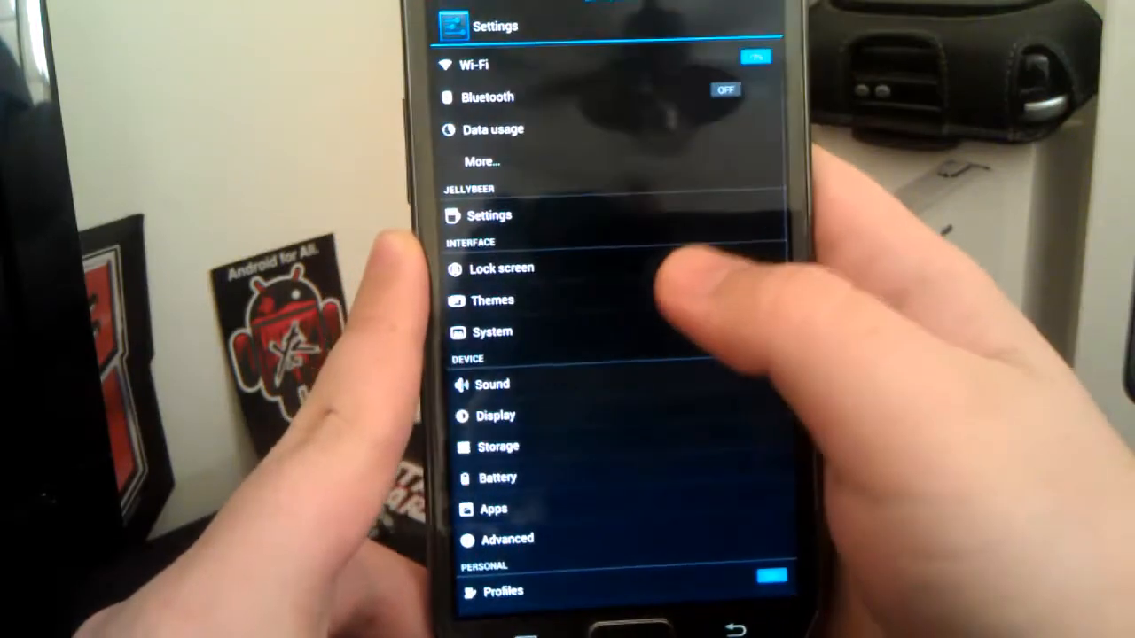
- In System, review the Status bar clock and battery options and move on to the Notification drawer page
left_click(493, 331)
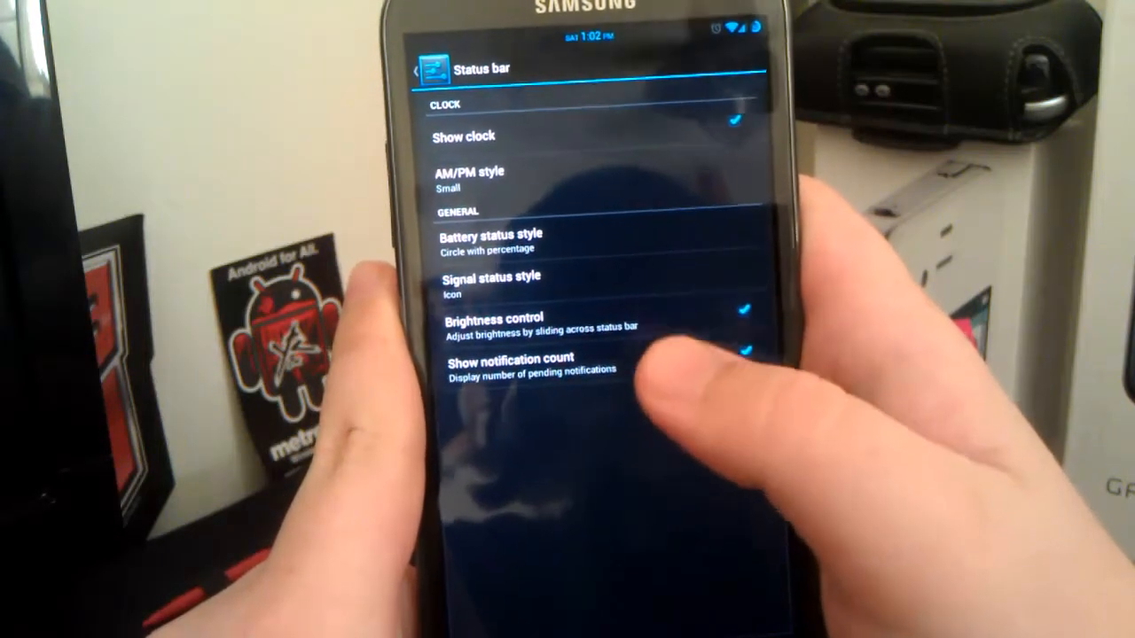
left_click(490, 241)
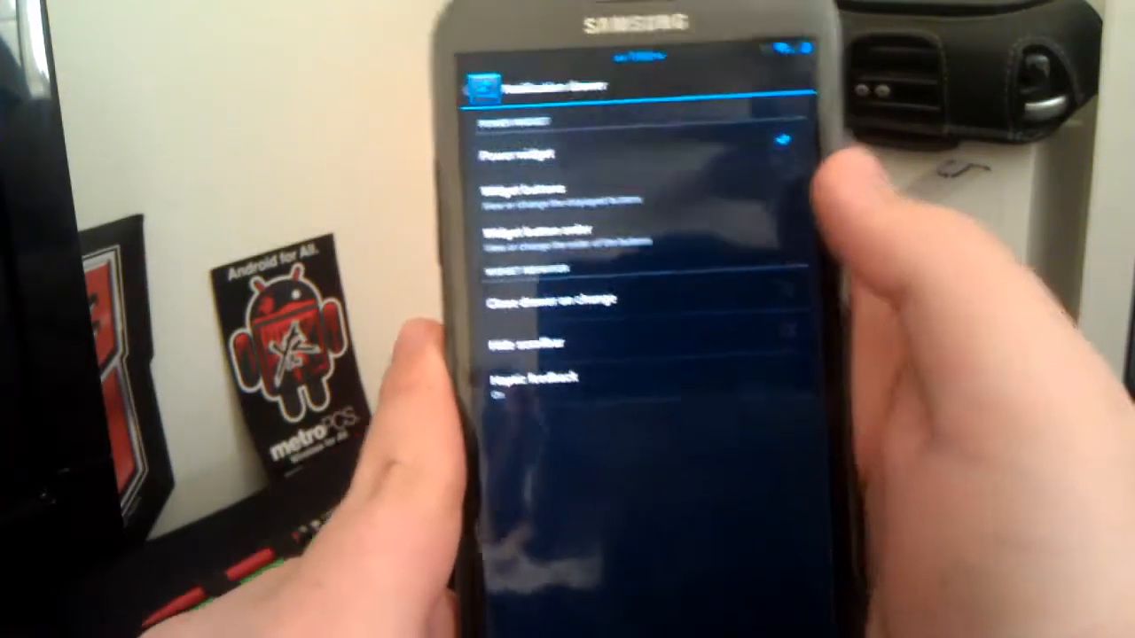
- Back out of Notification drawer, look over Wallpaper, Font size and Power menu in System, and return to Settings
left_click(532, 194)
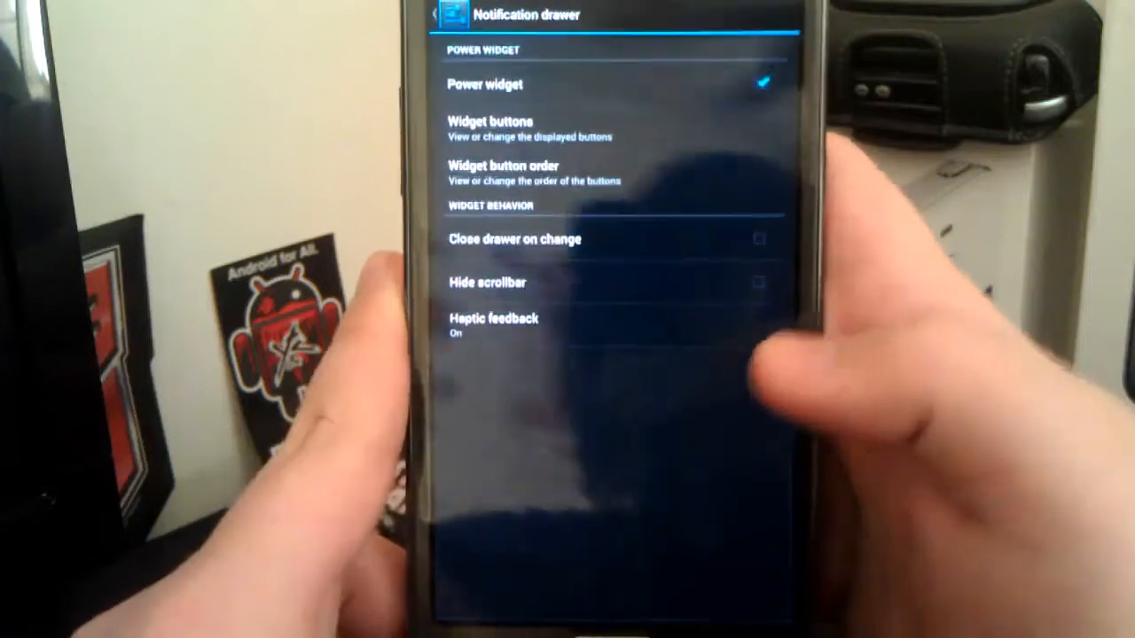
left_click(435, 17)
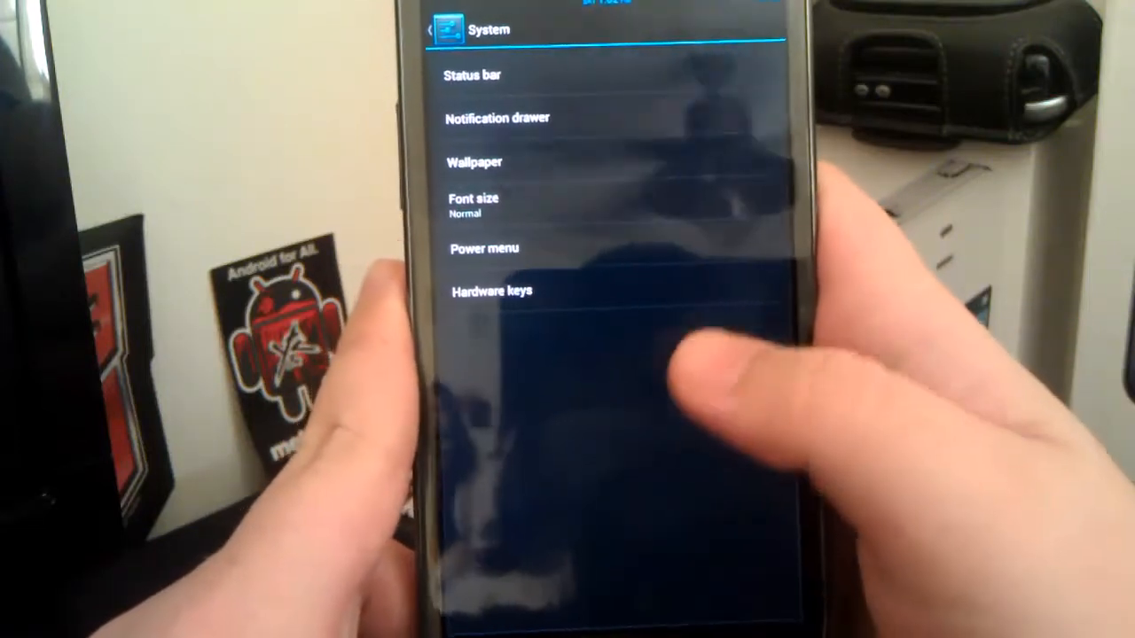
left_click(475, 162)
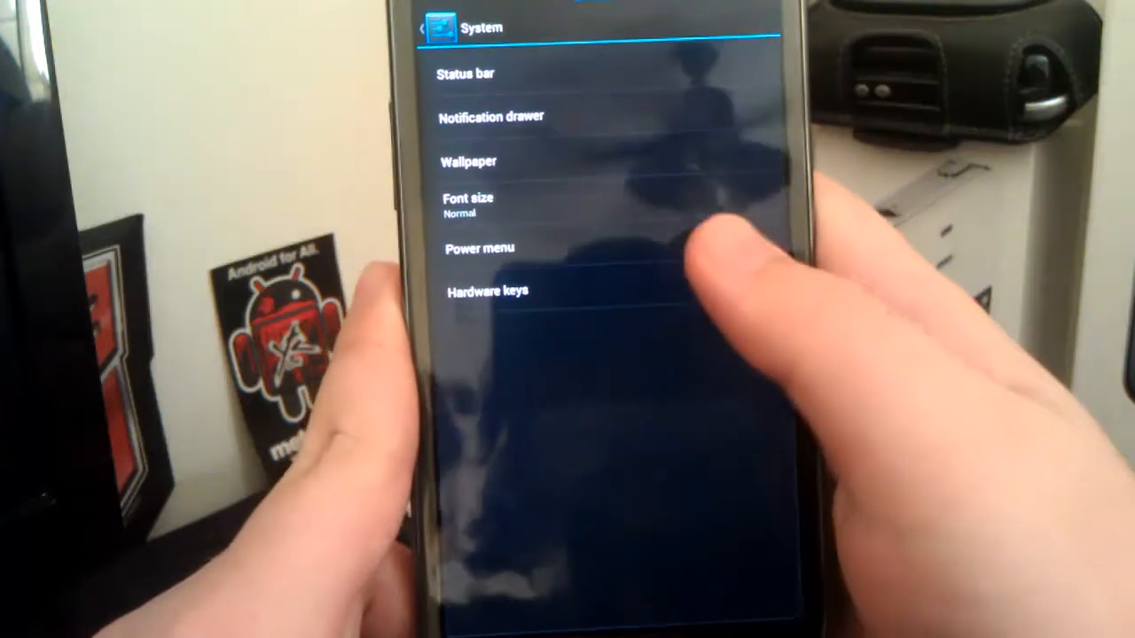
left_click(479, 248)
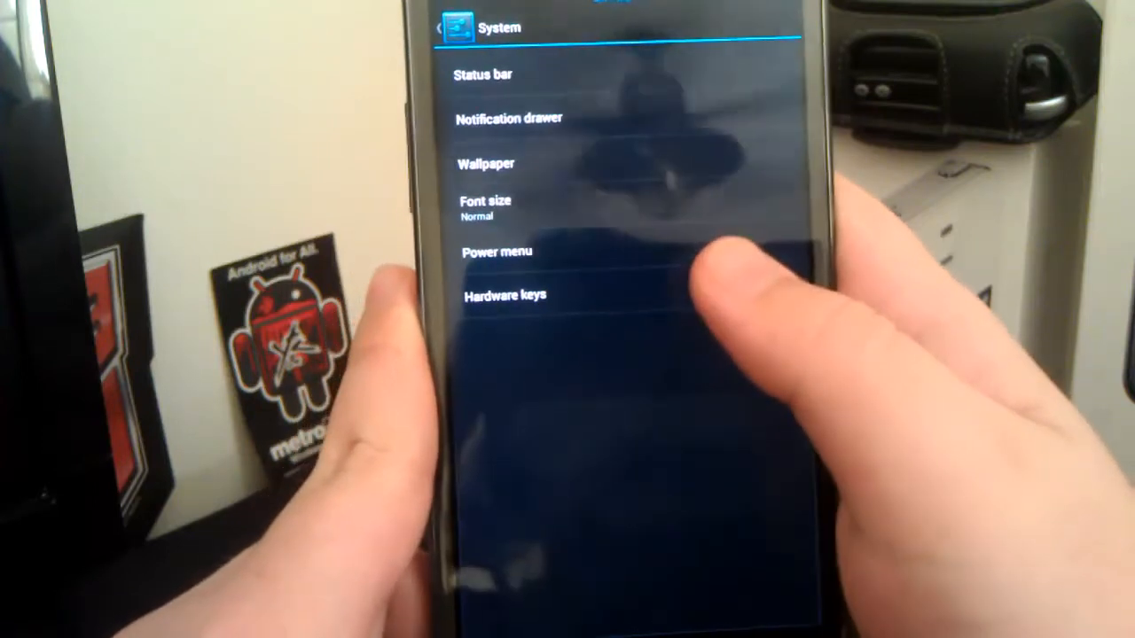
left_click(503, 294)
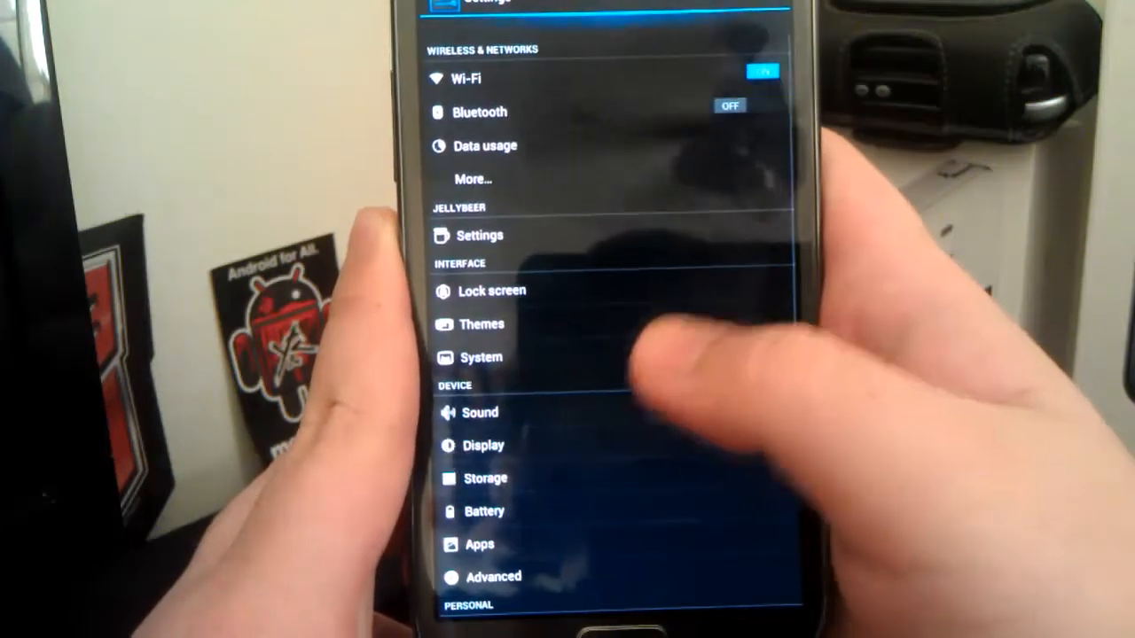
left_click(480, 411)
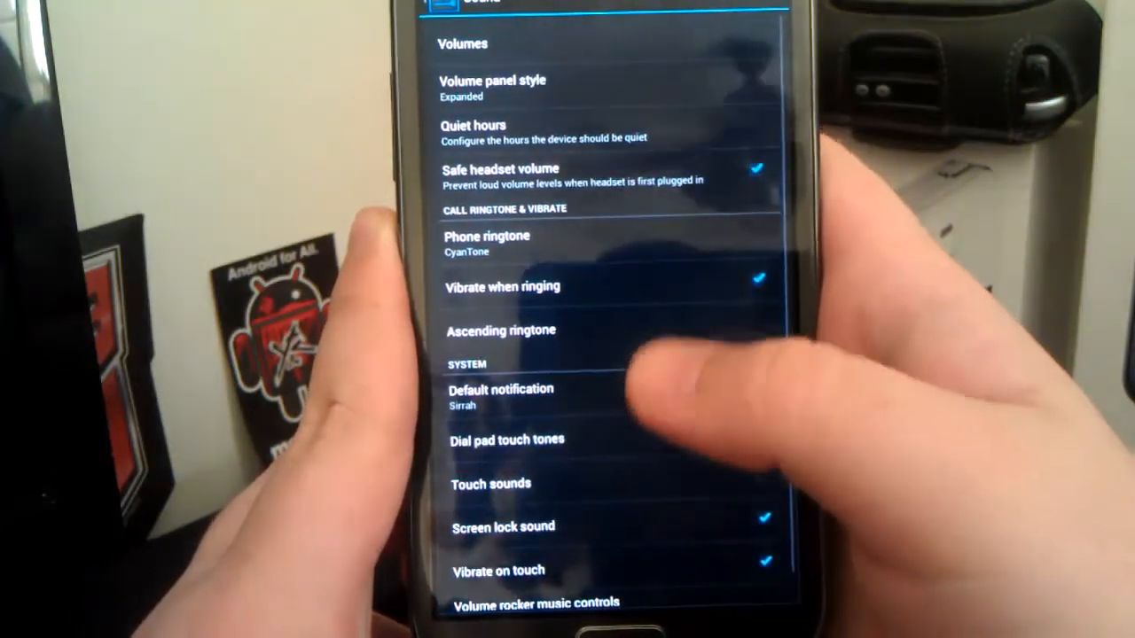
left_click(491, 89)
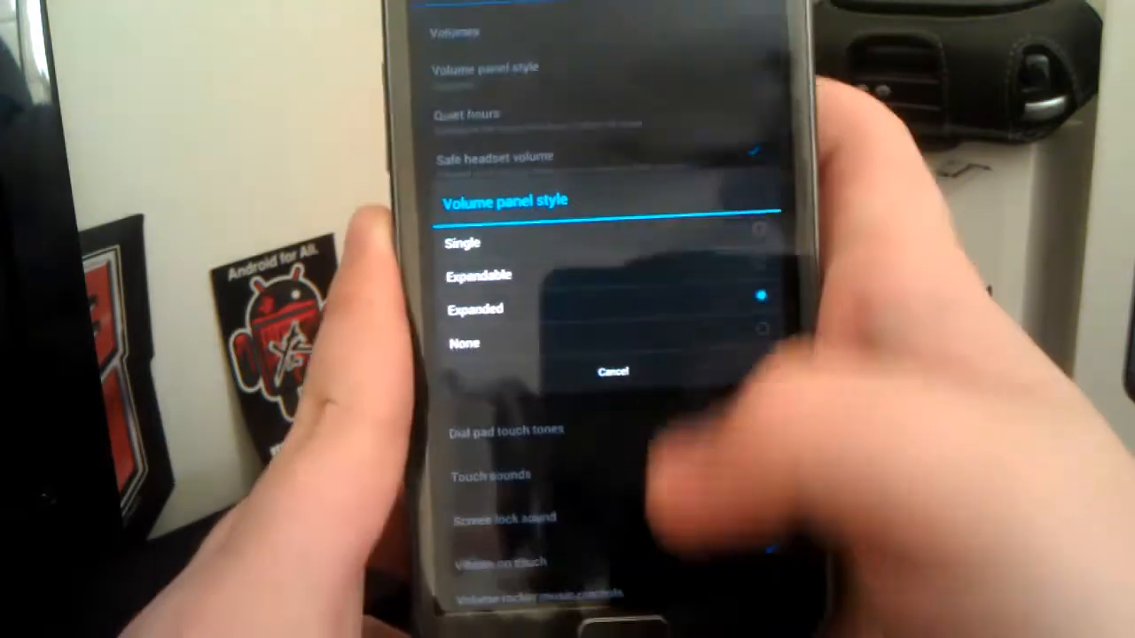
left_click(475, 309)
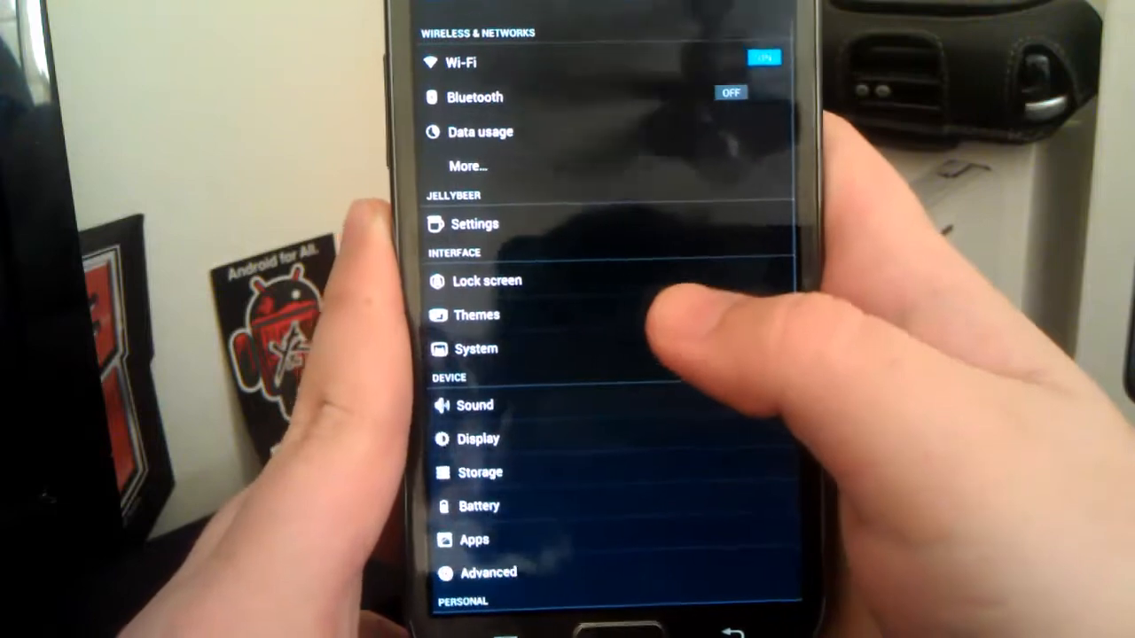
left_click(479, 440)
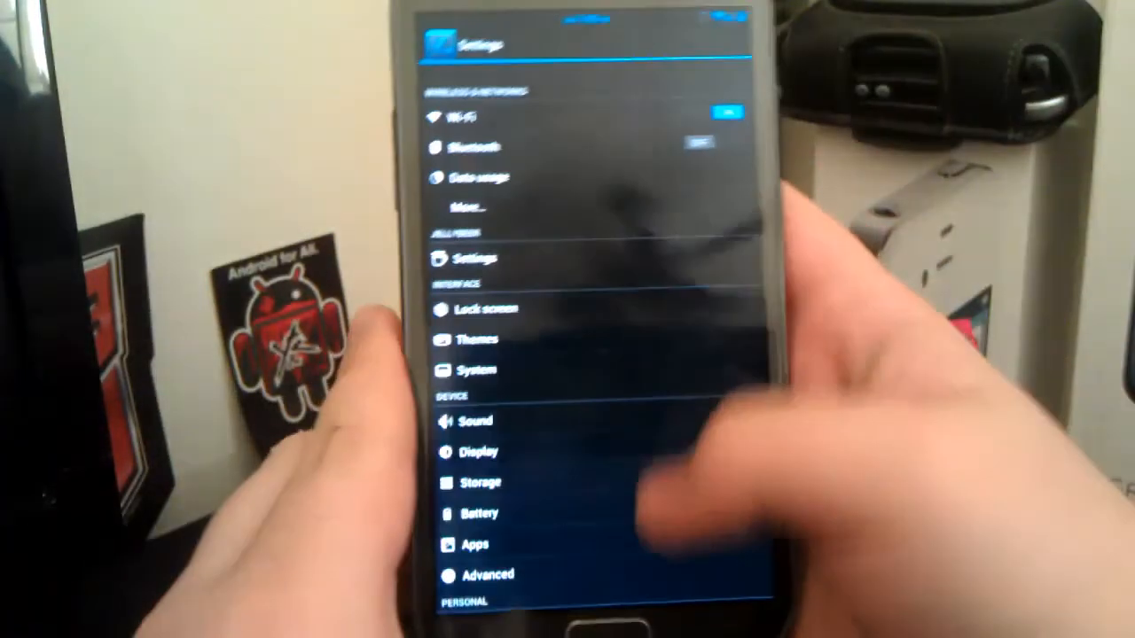
- Leave the Galaxy Note 2 advanced settings, scan the Personal and Accounts sections, and exit to the home screen
scroll("down", 3)
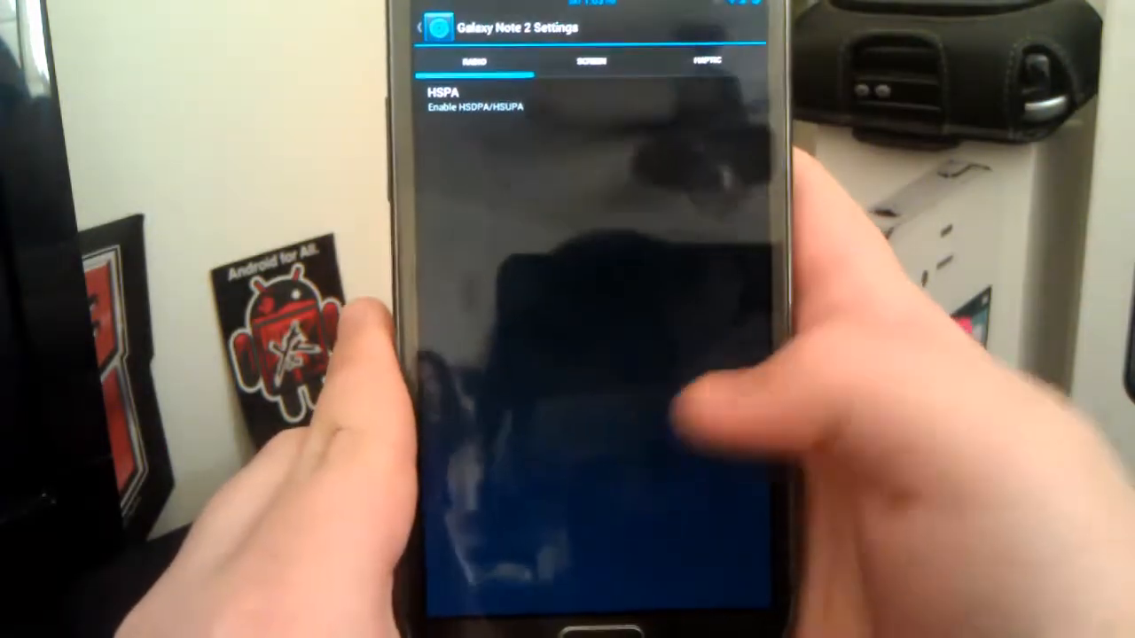
left_click(591, 60)
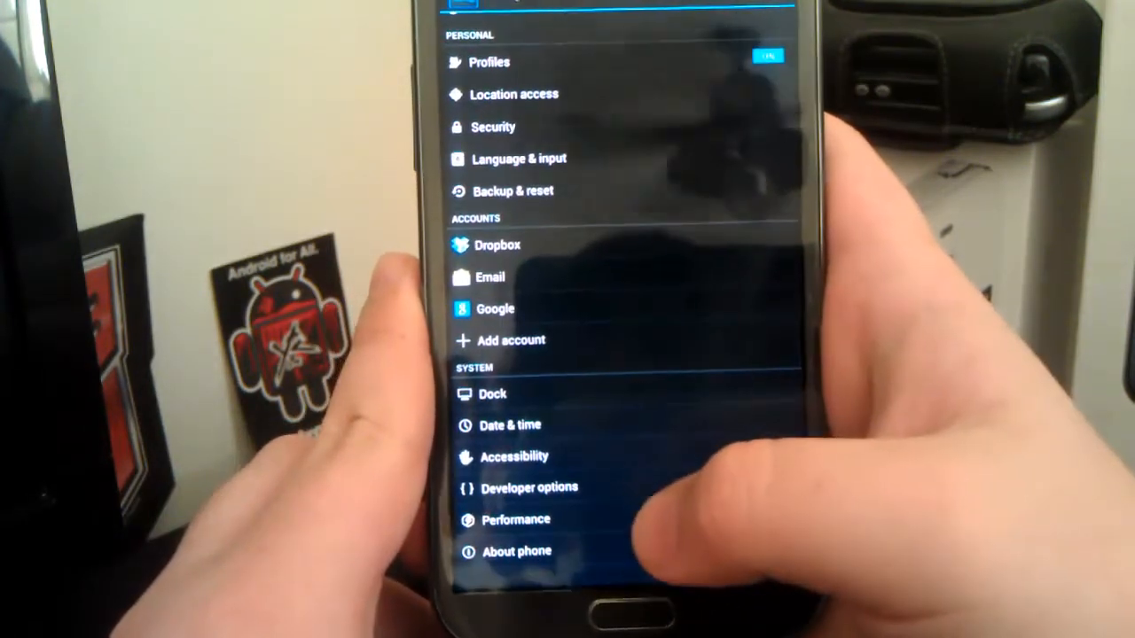
left_click(515, 518)
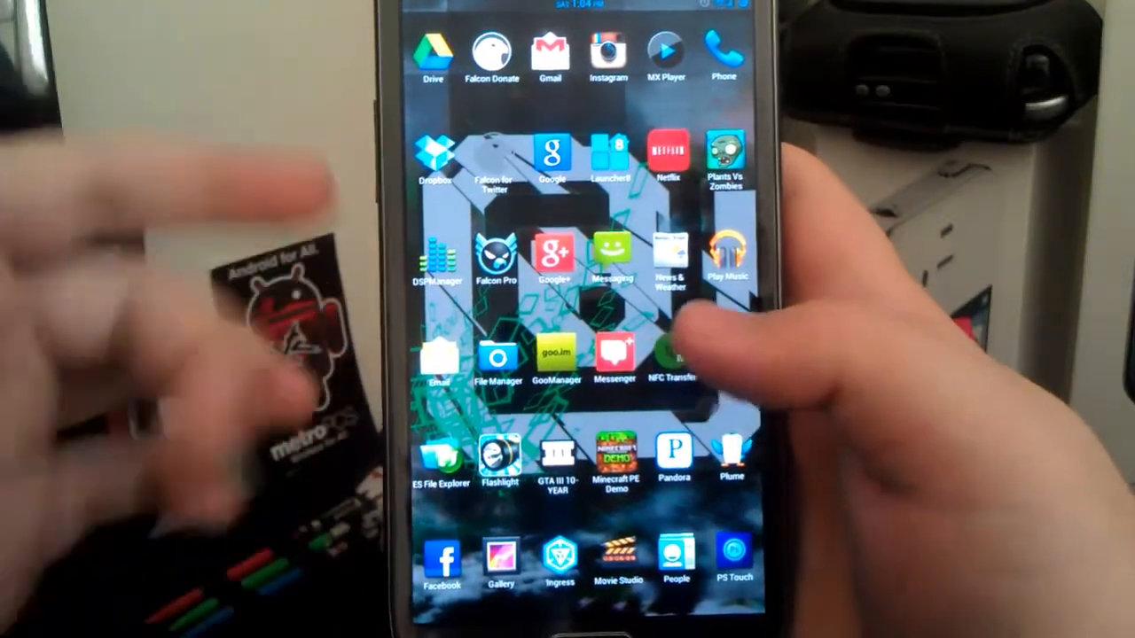
scroll("left", 3)
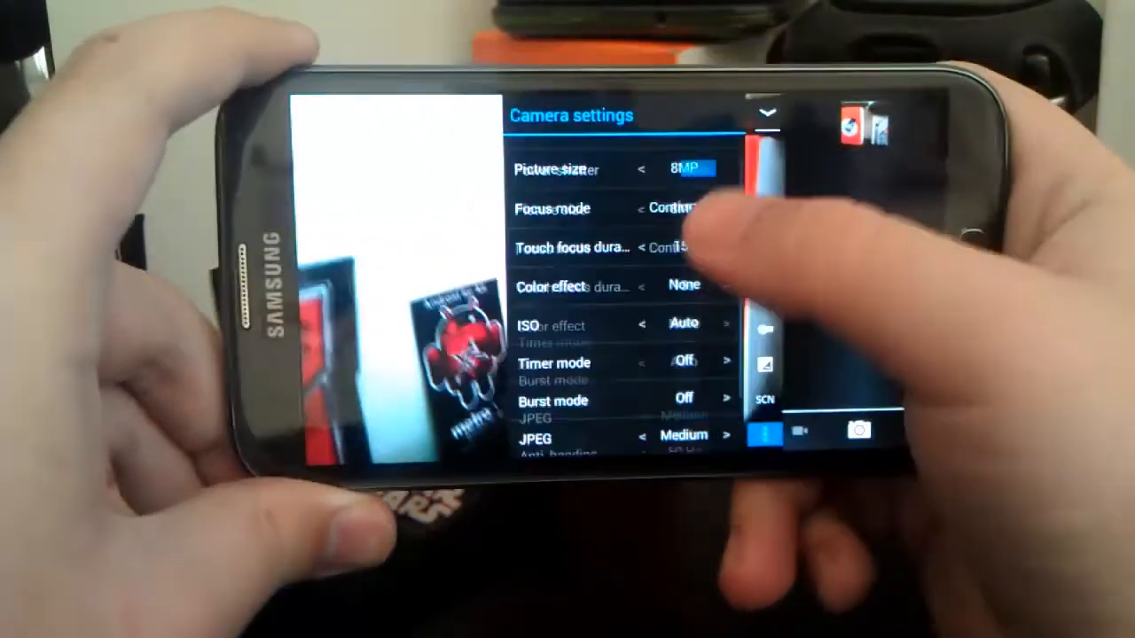
- Scroll the Camera settings list down to JPEG quality Medium, anti-banding 50 Hz and Restore defaults
scroll("down", 3)
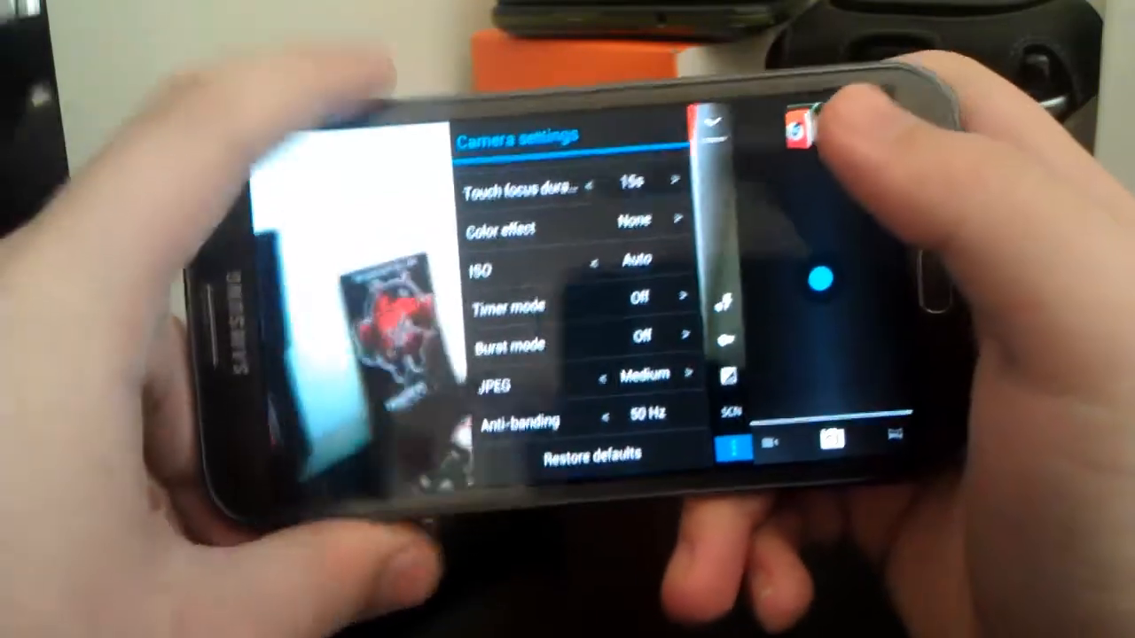